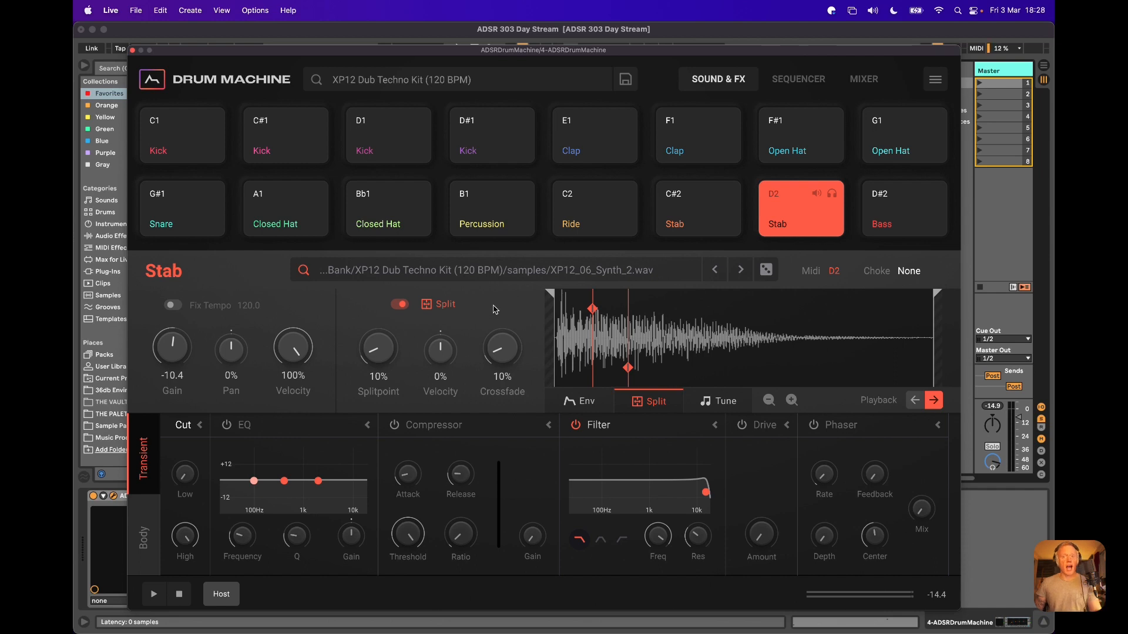
pyautogui.moveTo(755, 170)
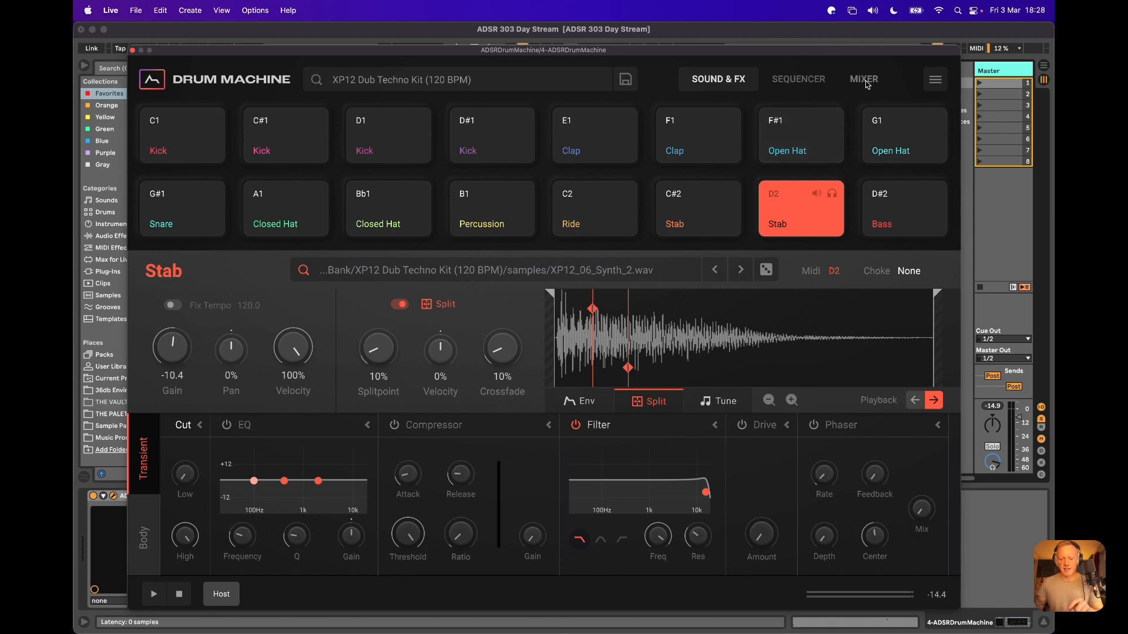
# Step: Show the D2 Stab channels in the mixer and select the transient channel to reveal its processing
pyautogui.click(864, 78)
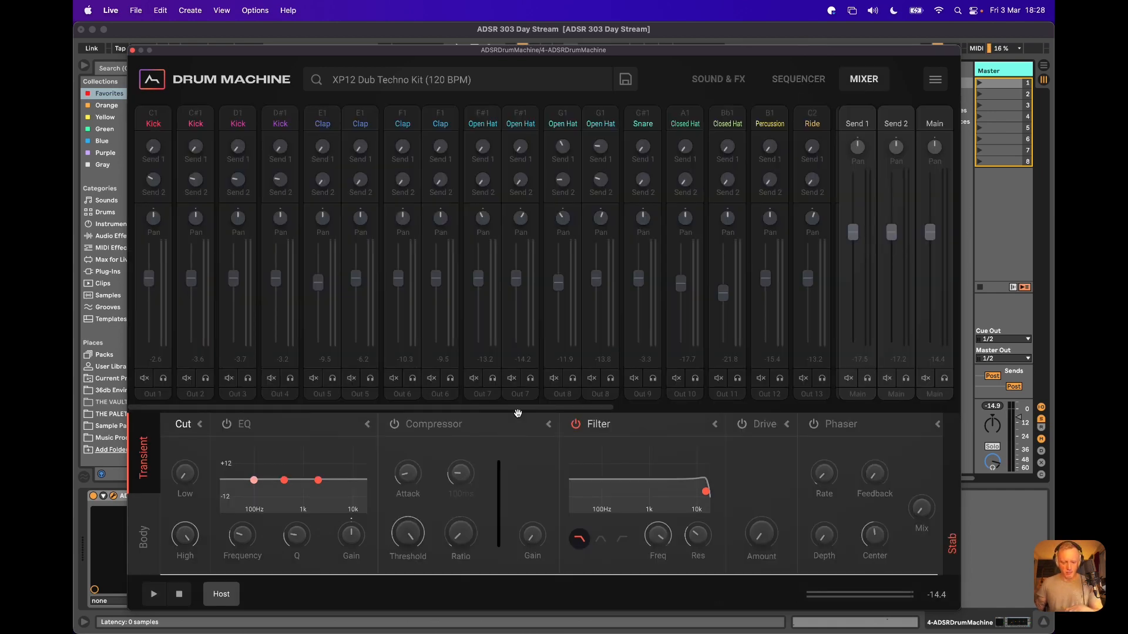
pyautogui.hscroll(3)
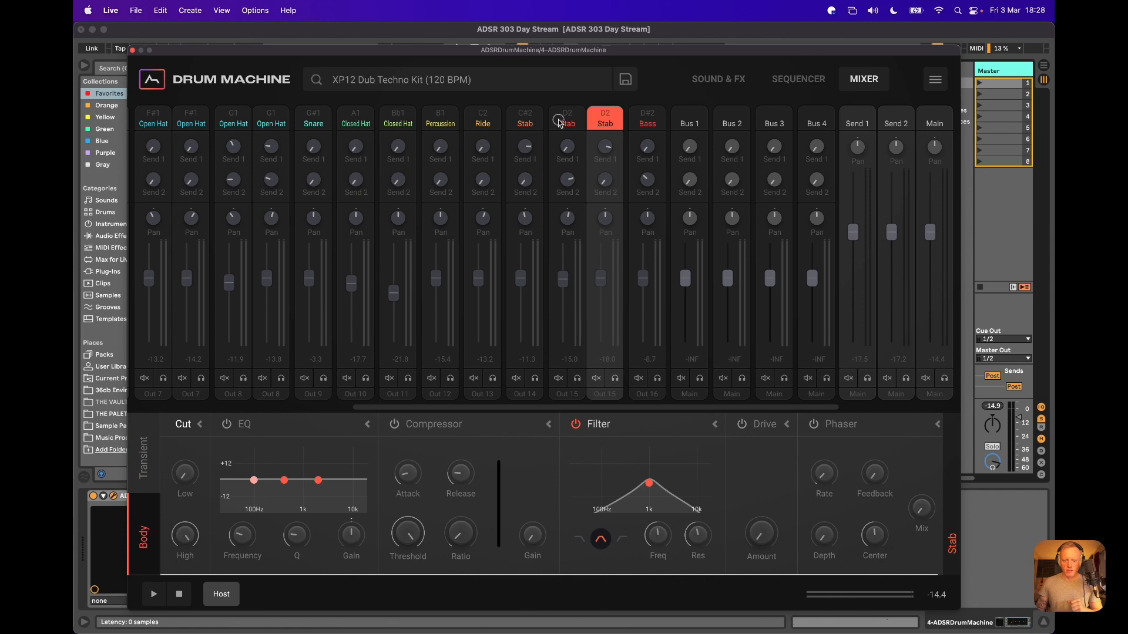
pyautogui.click(567, 118)
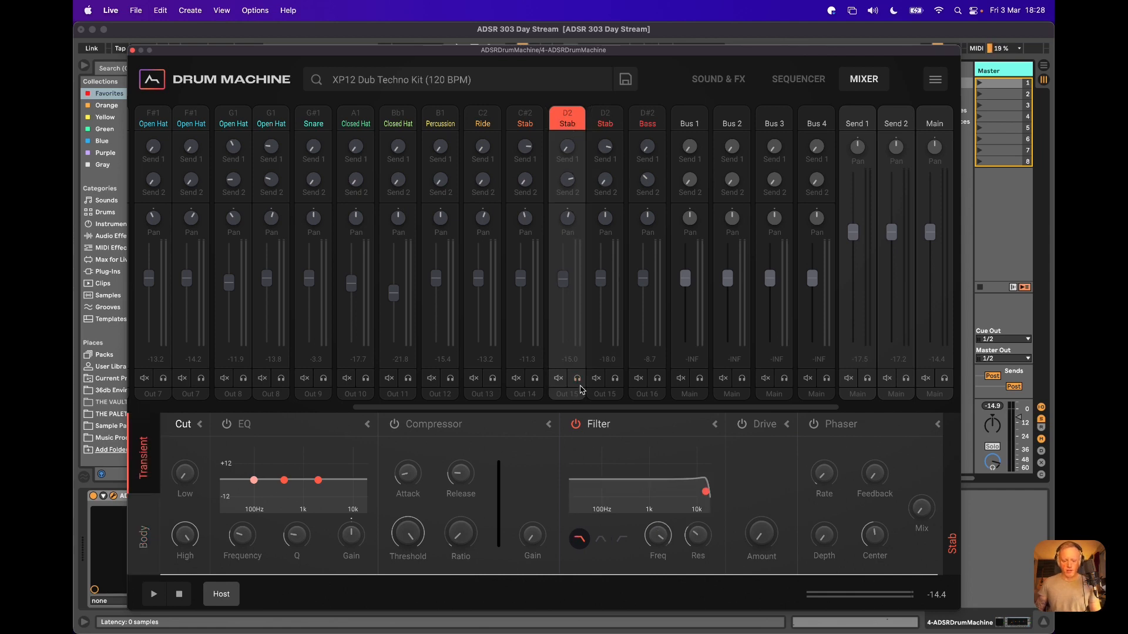
pyautogui.moveTo(577, 379)
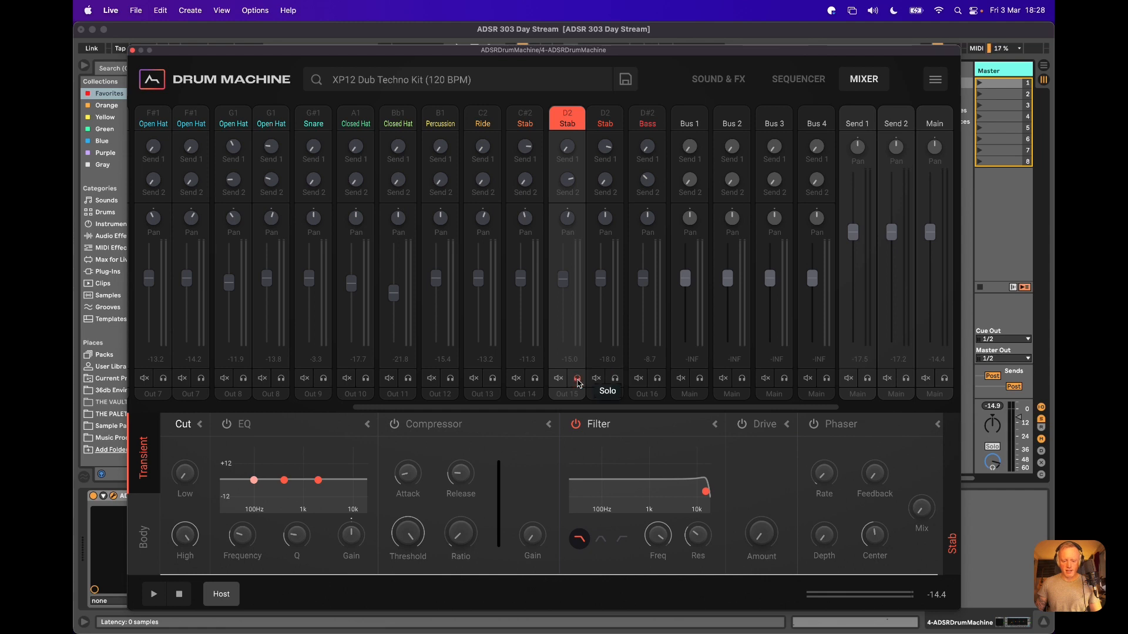
pyautogui.click(152, 593)
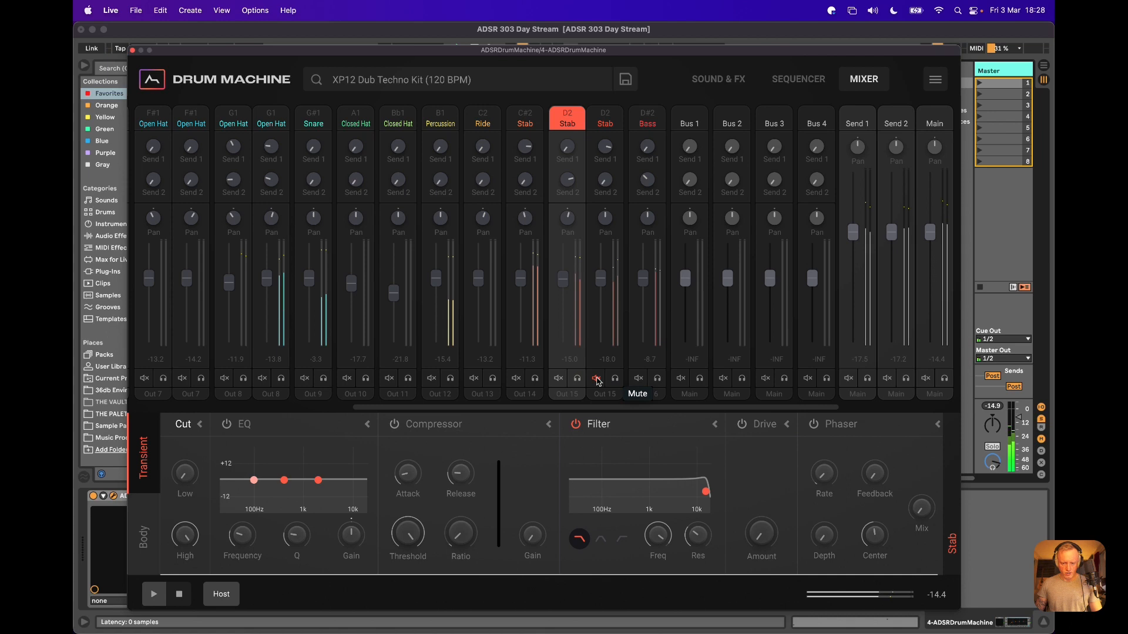
pyautogui.click(597, 379)
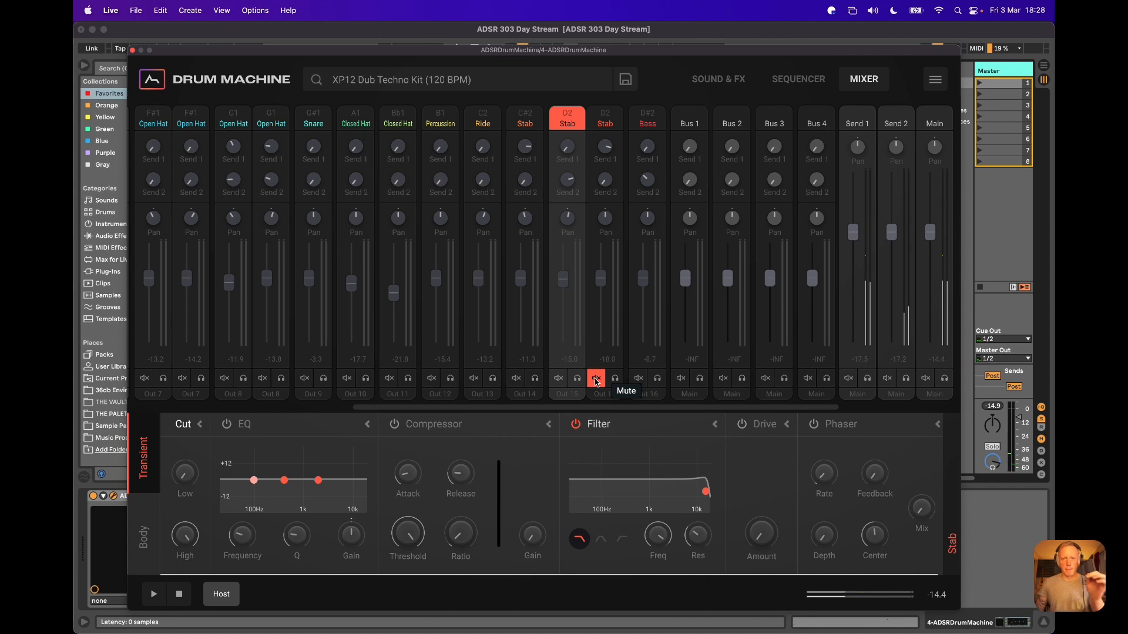
pyautogui.click(595, 377)
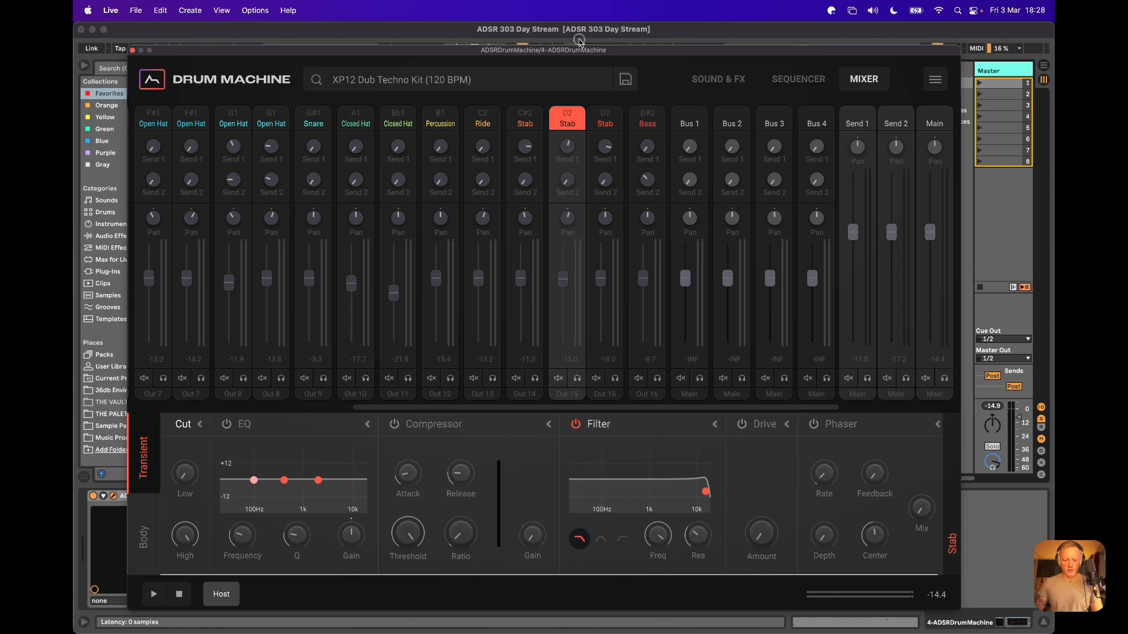
pyautogui.moveTo(564, 393)
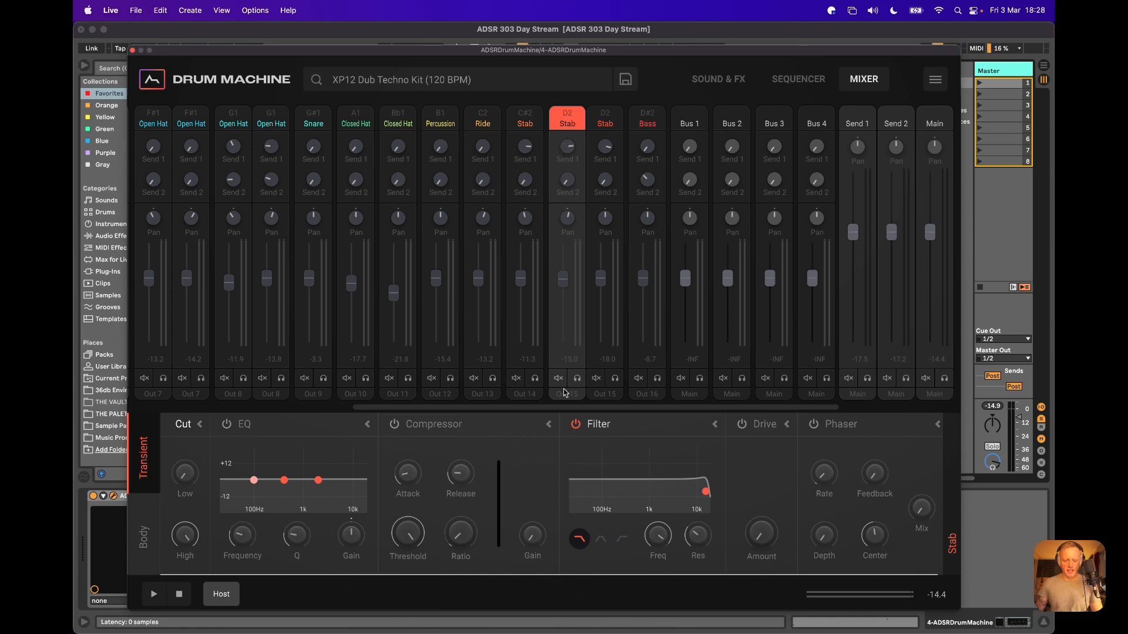
pyautogui.click(596, 377)
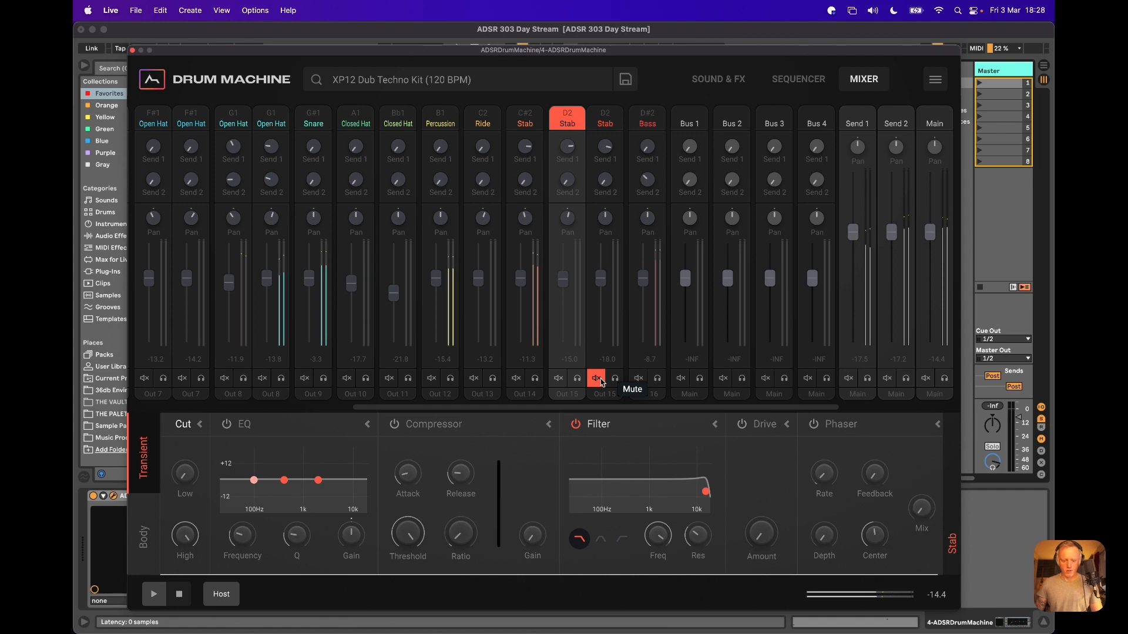
pyautogui.click(596, 377)
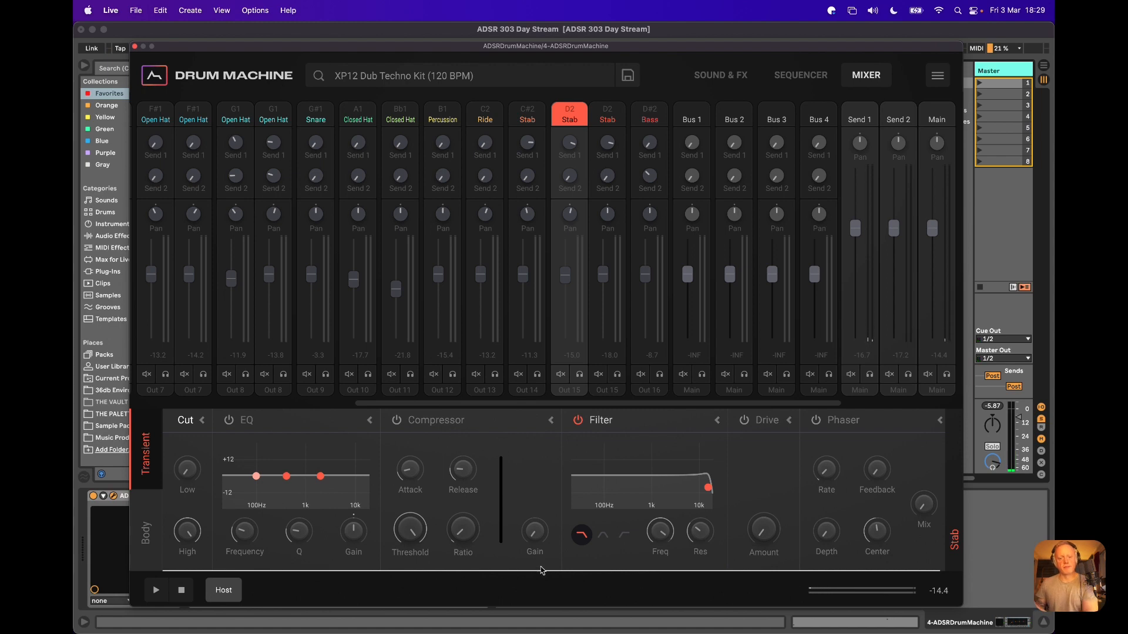
# Step: Mute the D2 transient channel, then unmute and solo the D2 body channel
pyautogui.click(598, 374)
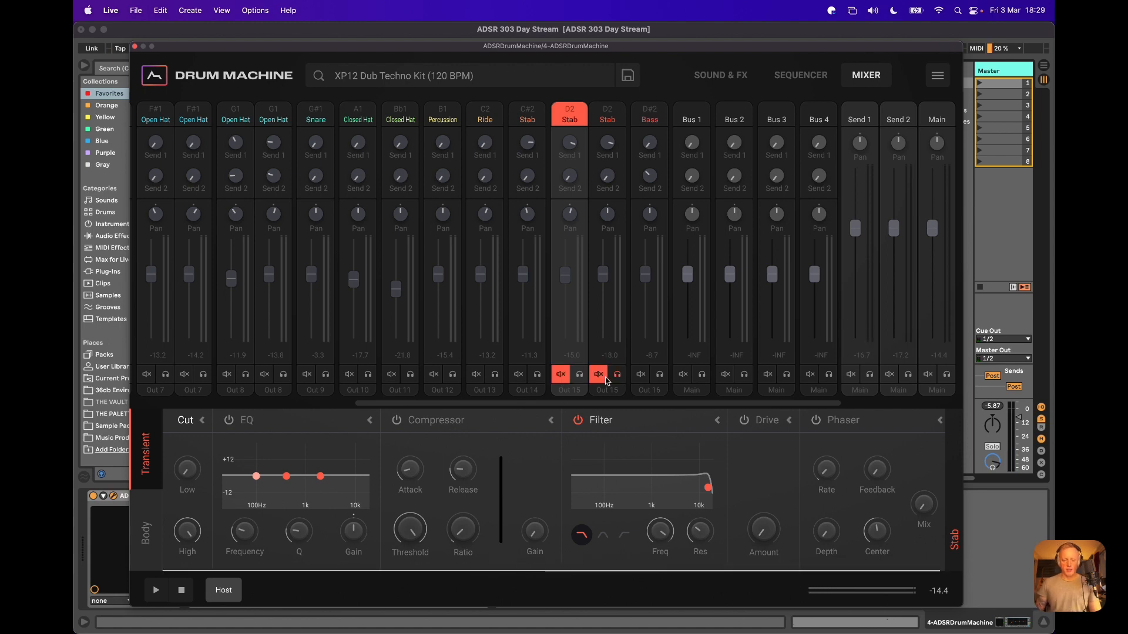
pyautogui.click(598, 374)
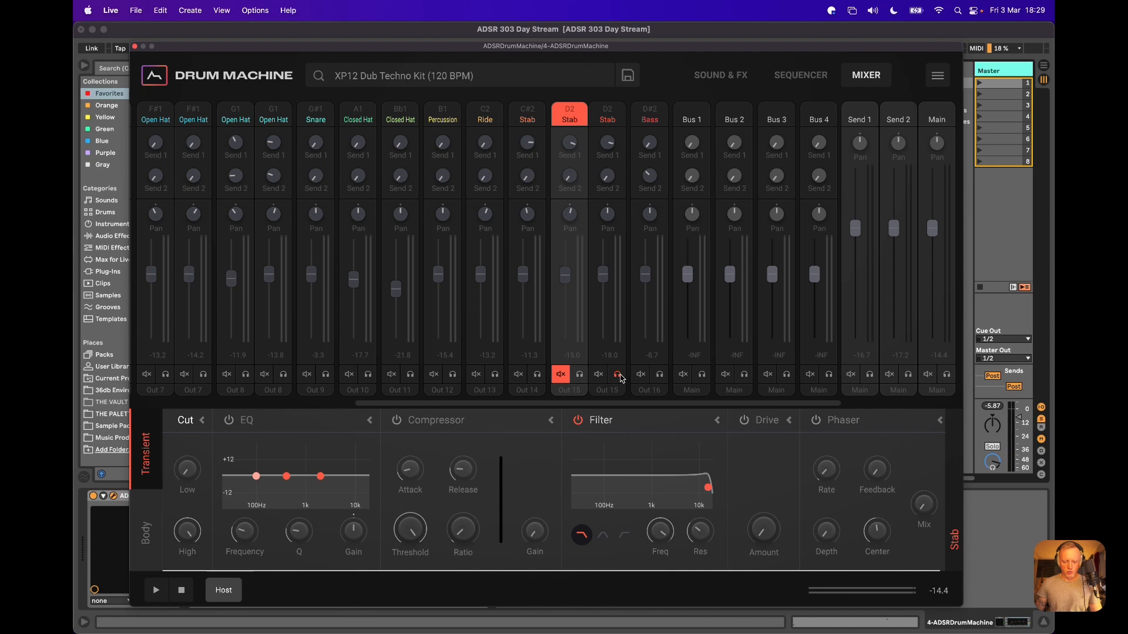
pyautogui.click(614, 375)
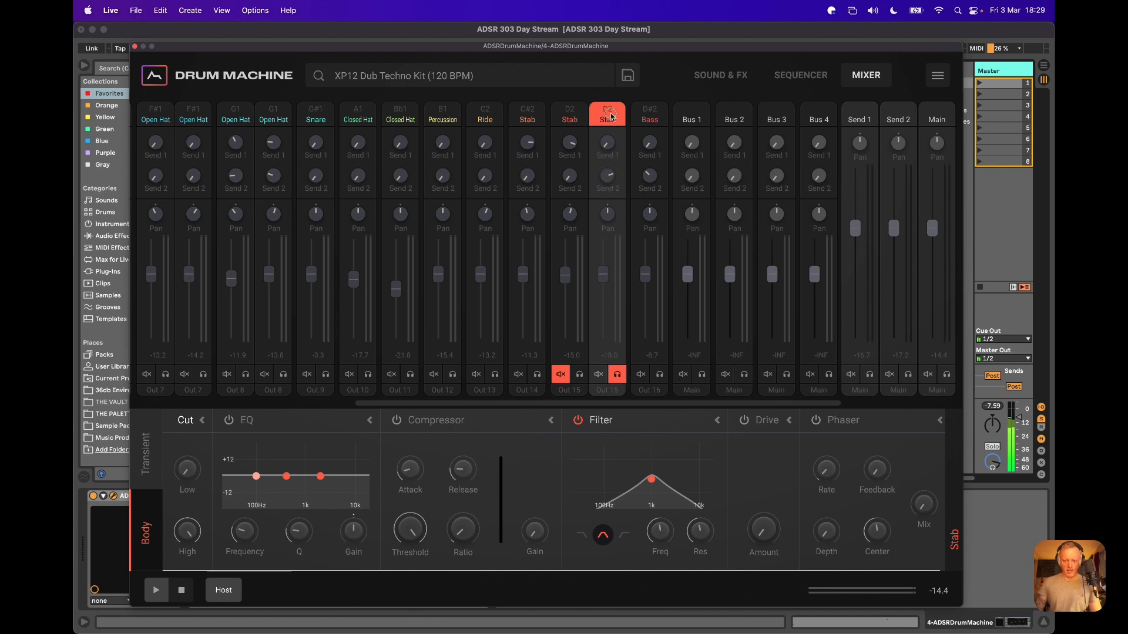
pyautogui.moveTo(587, 206)
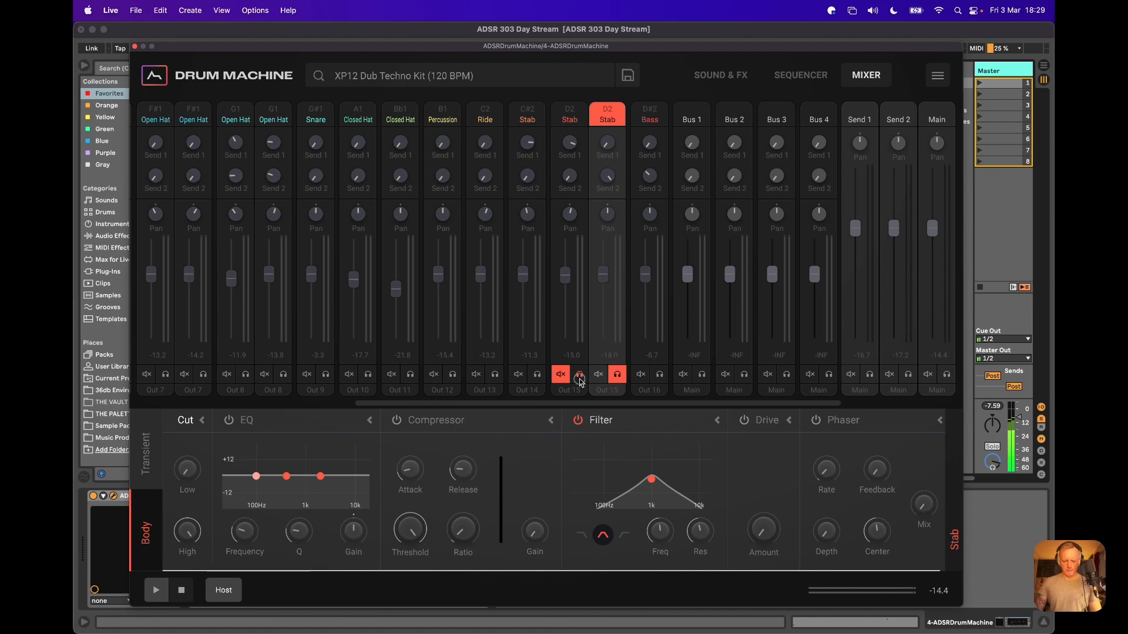
# Step: Solo the D2 transient channel too, then return to the Stab pad's Sound & FX page
pyautogui.click(578, 374)
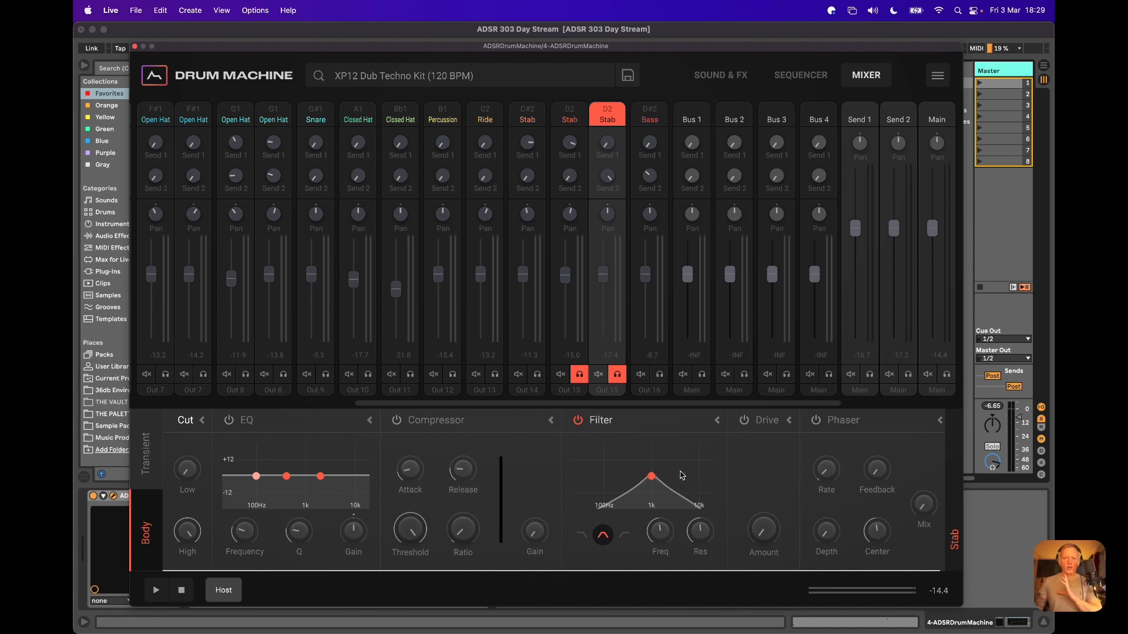
pyautogui.moveTo(670, 469)
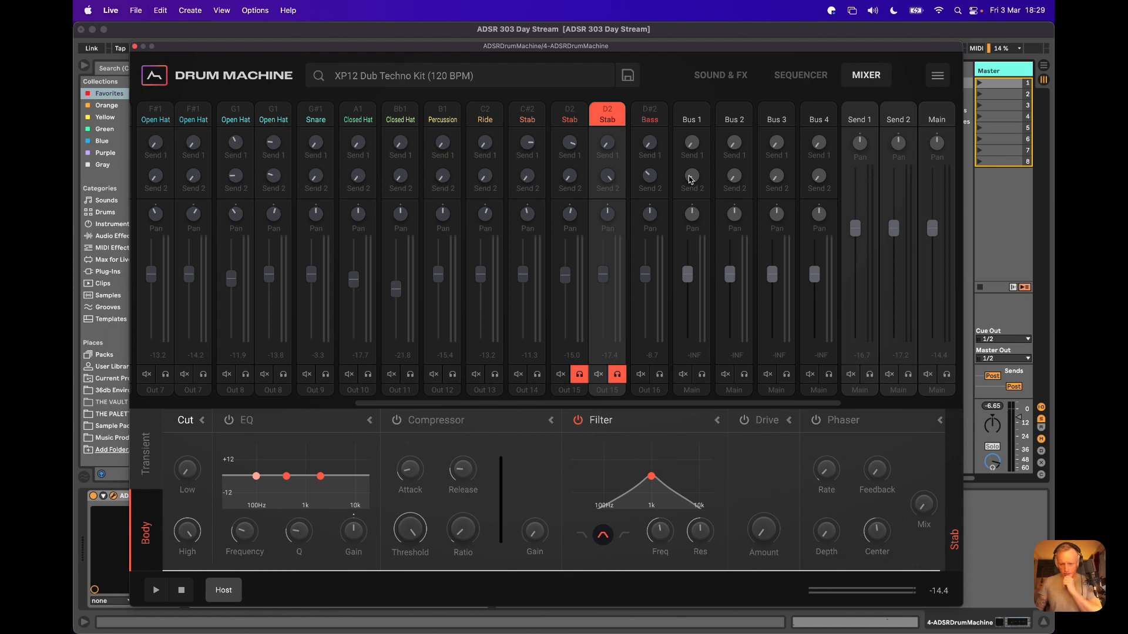
pyautogui.click(721, 75)
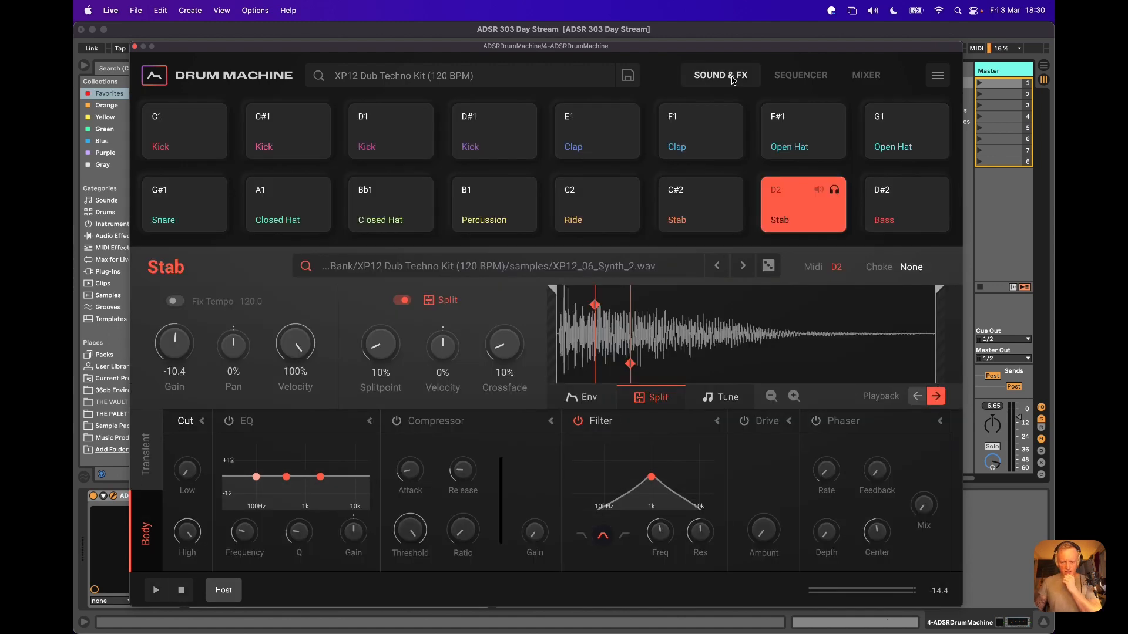